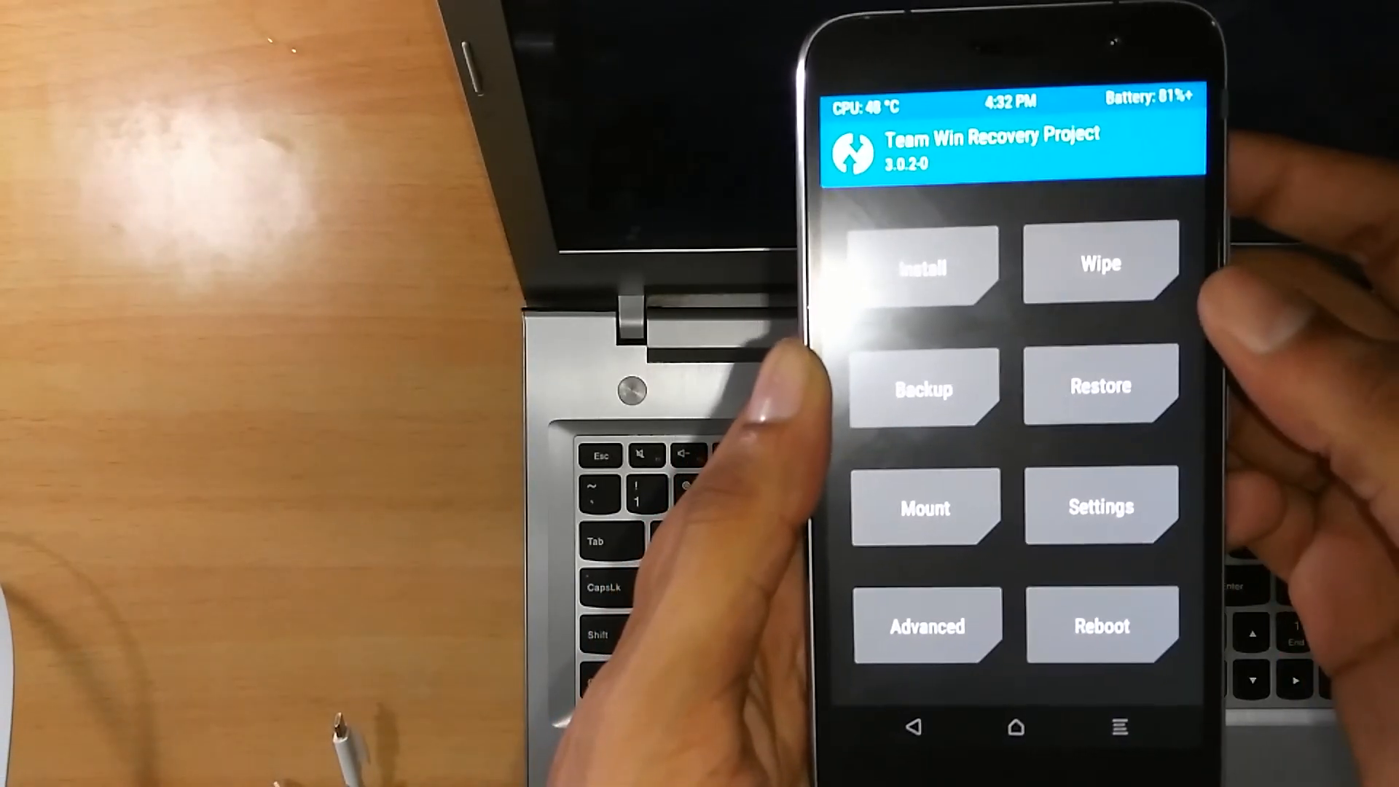
Wipe the Dalvik cache, system, data and internal storage, then return to the main menu.
click(1100, 264)
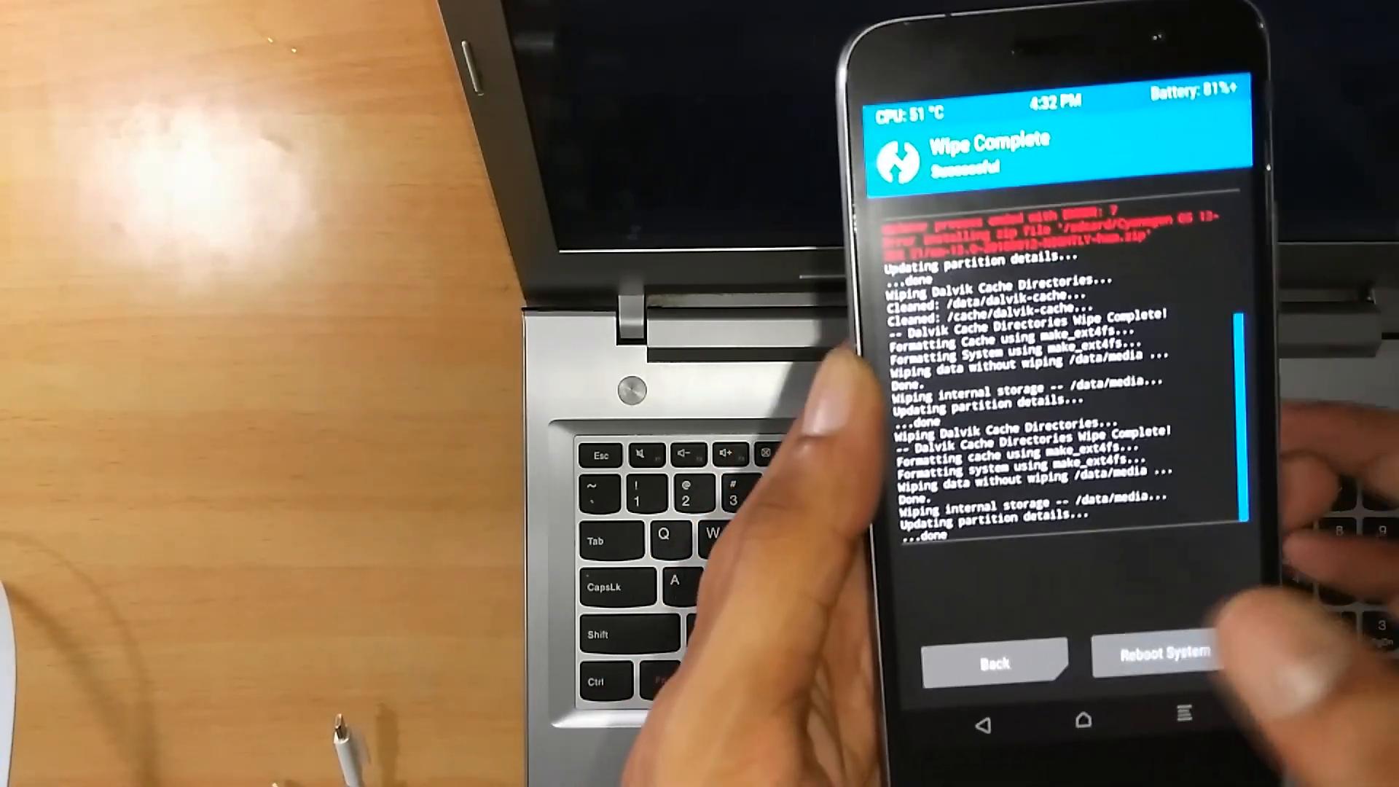
click(993, 661)
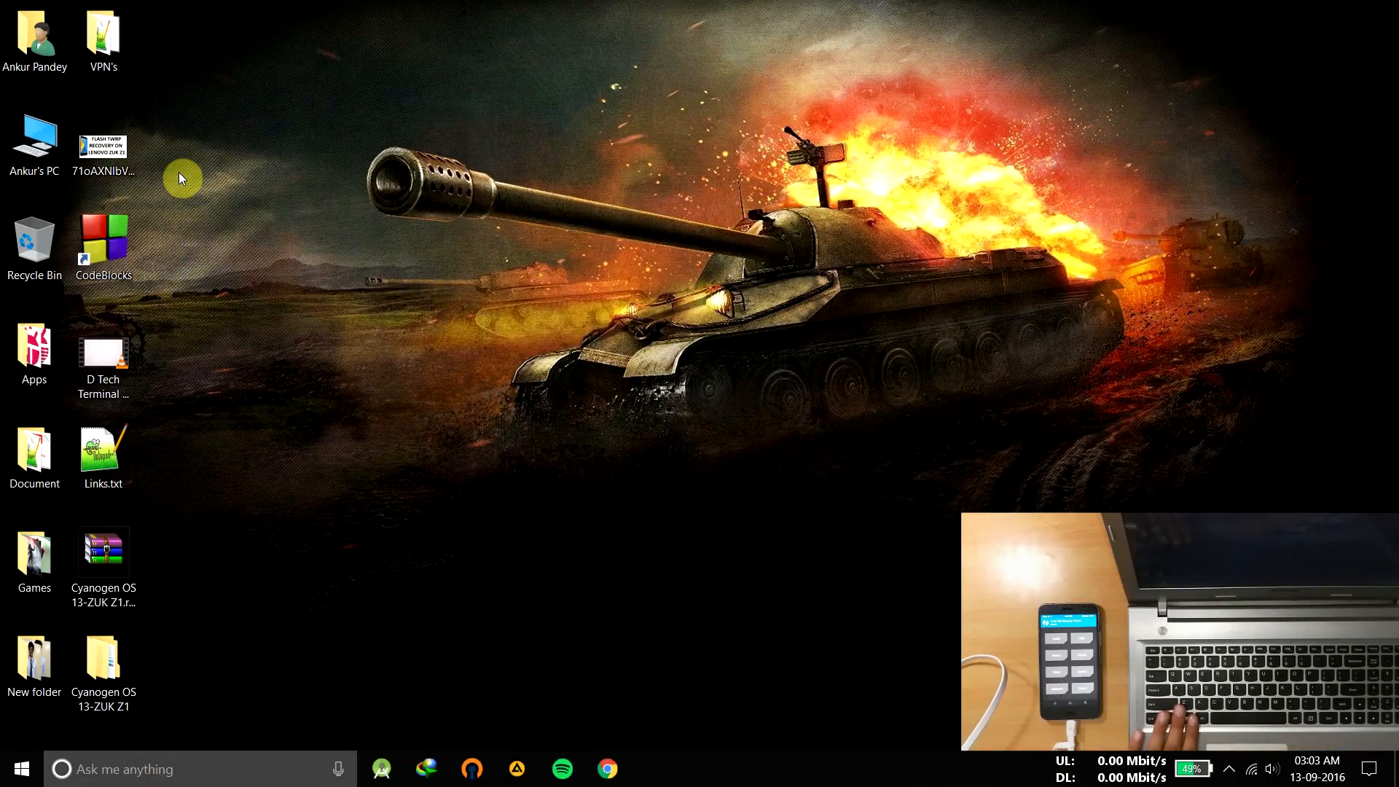
Browse from This PC into the Z1 phone's Internal Storage.
click(34, 143)
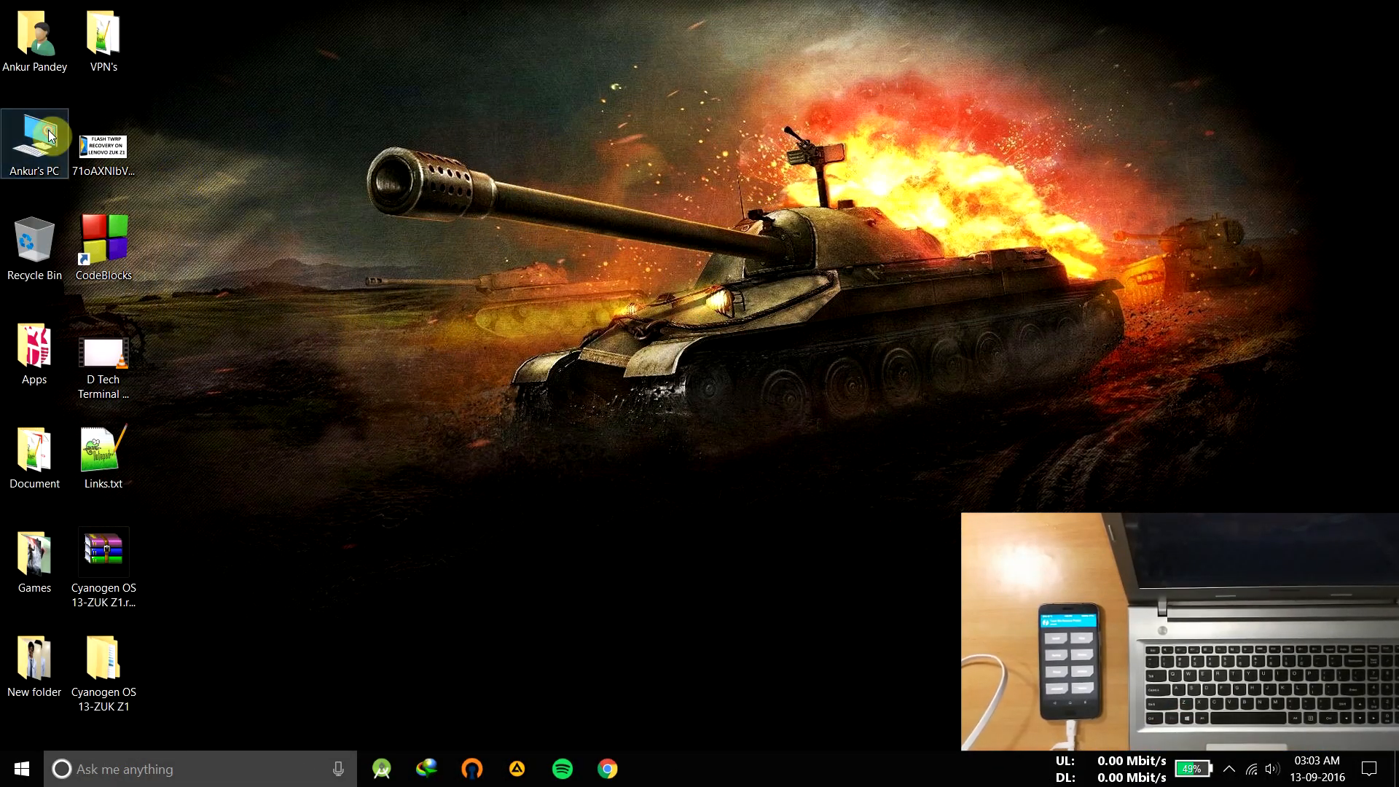
double_click(34, 138)
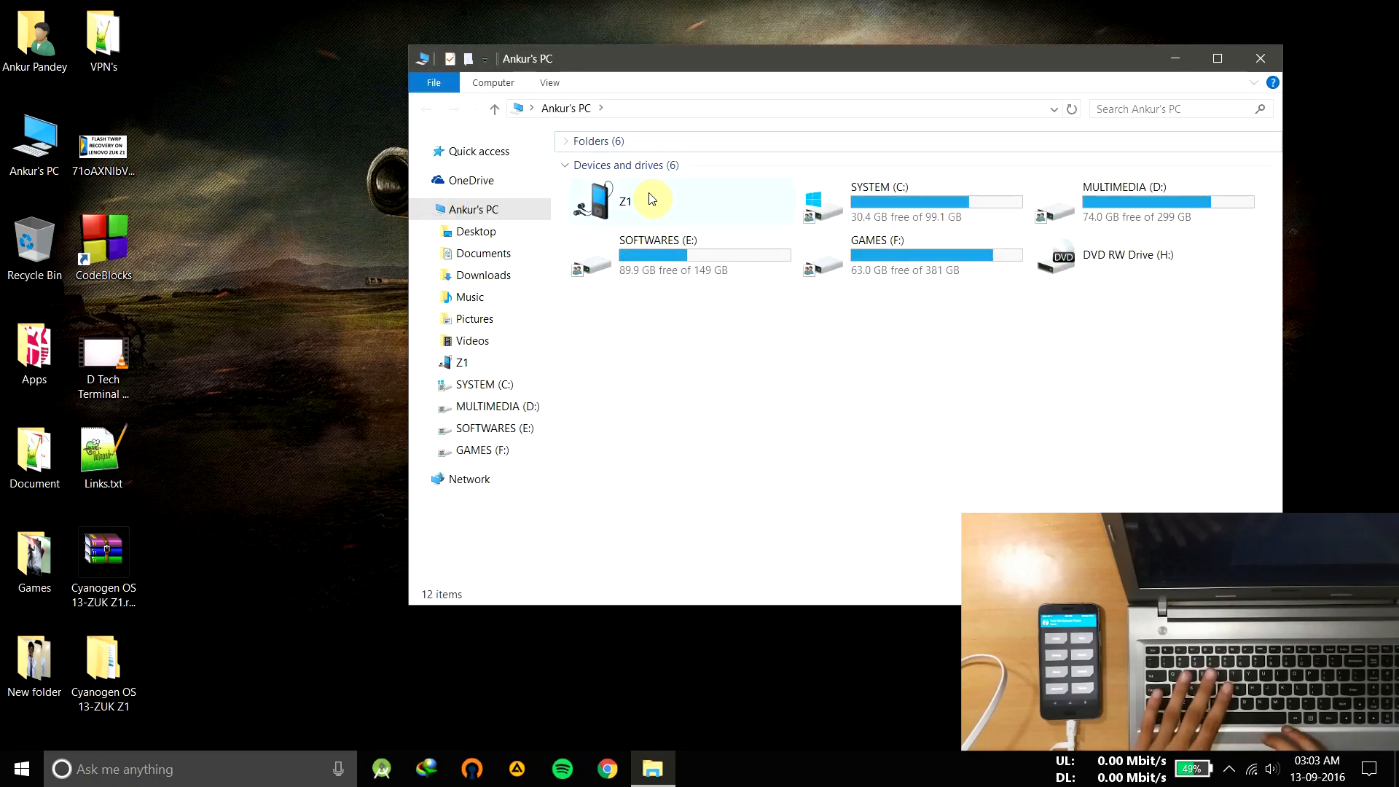
double_click(625, 200)
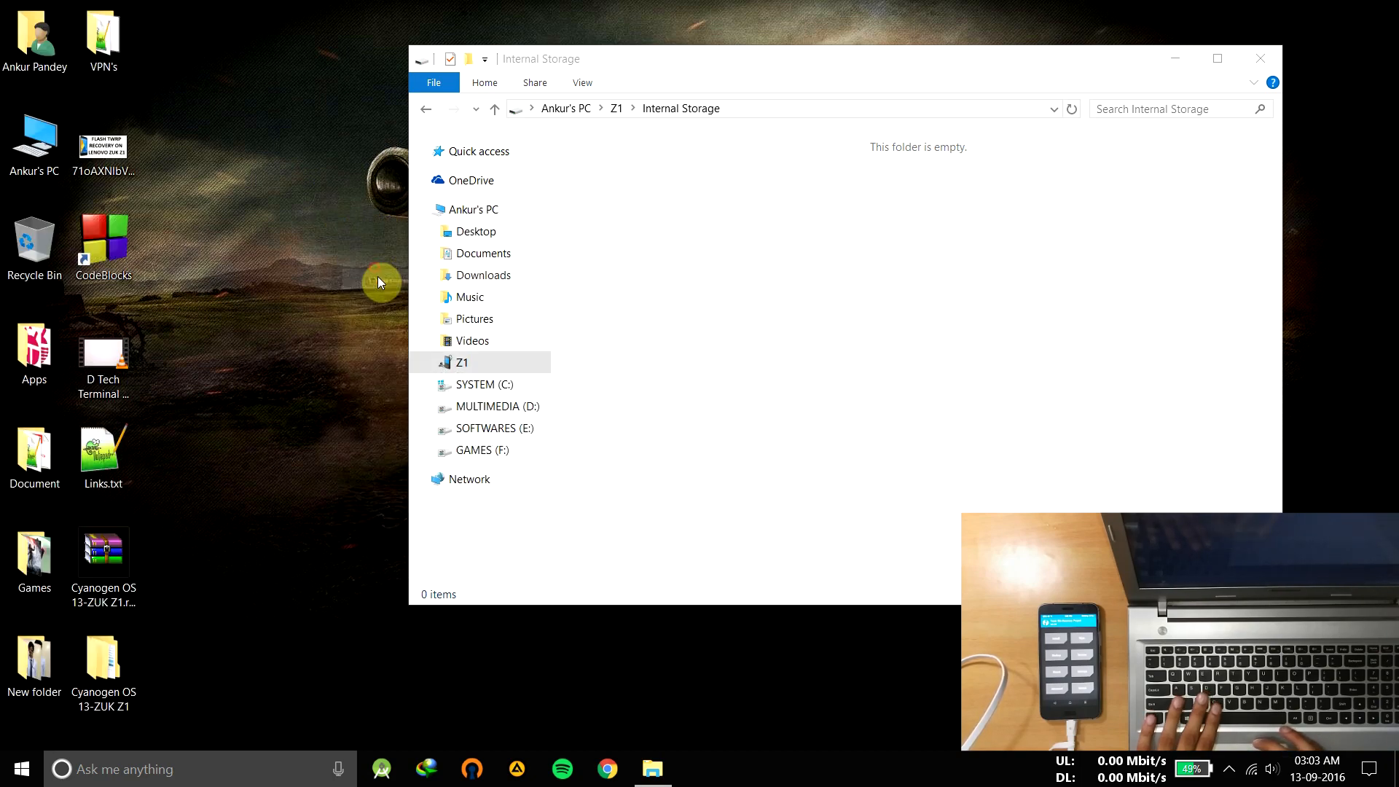
Copy the Cyanogen OS 13-ZUK Z1 subfolder from the desktop onto the phone and close the windows.
click(102, 656)
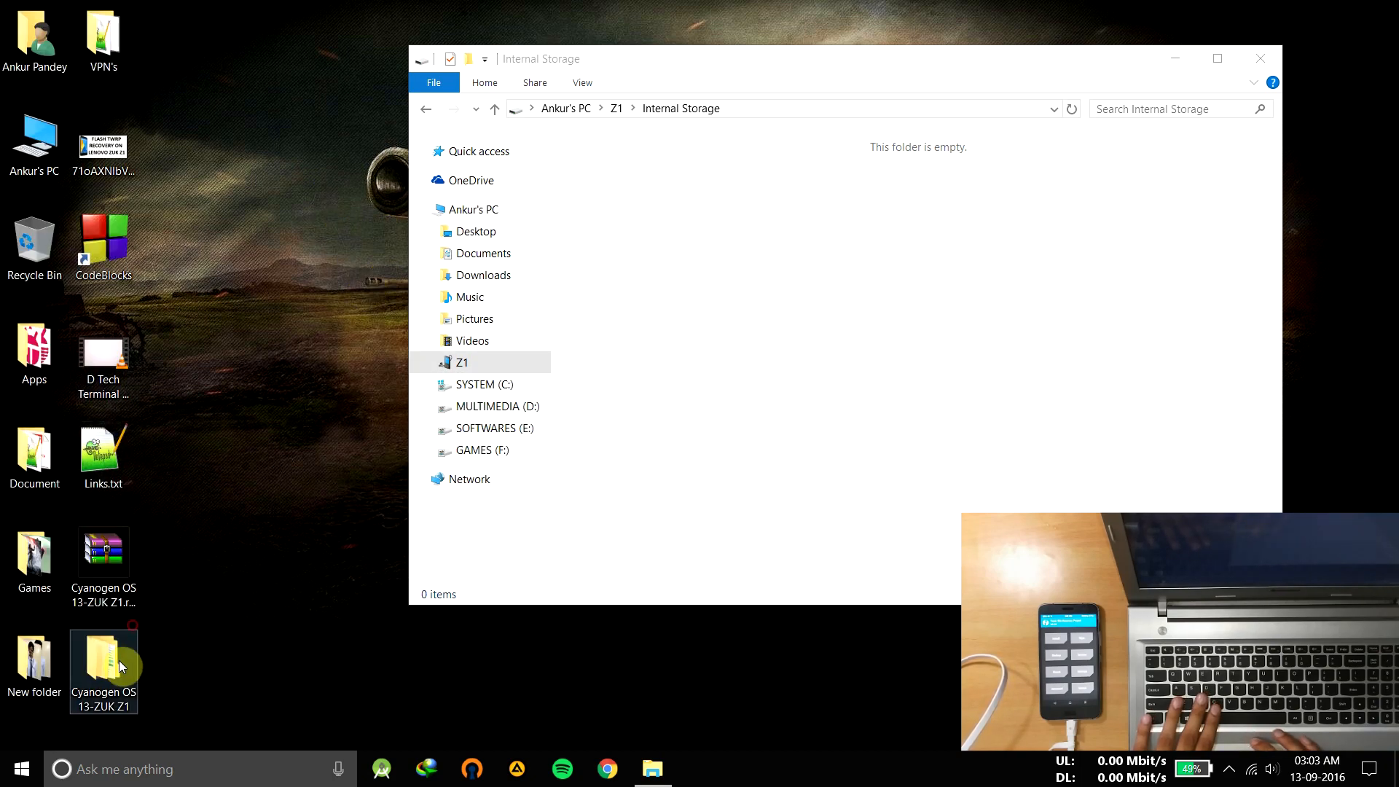
double_click(104, 656)
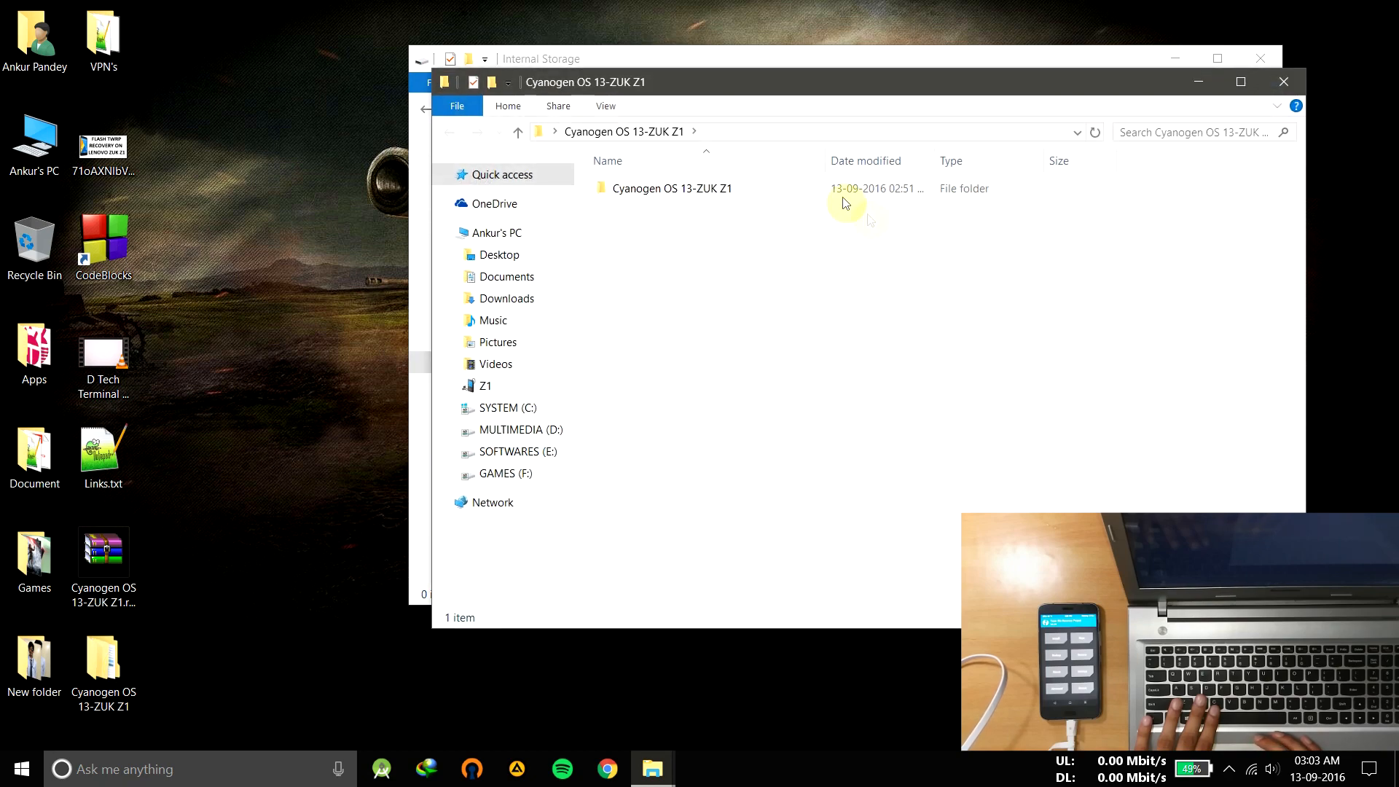
click(672, 189)
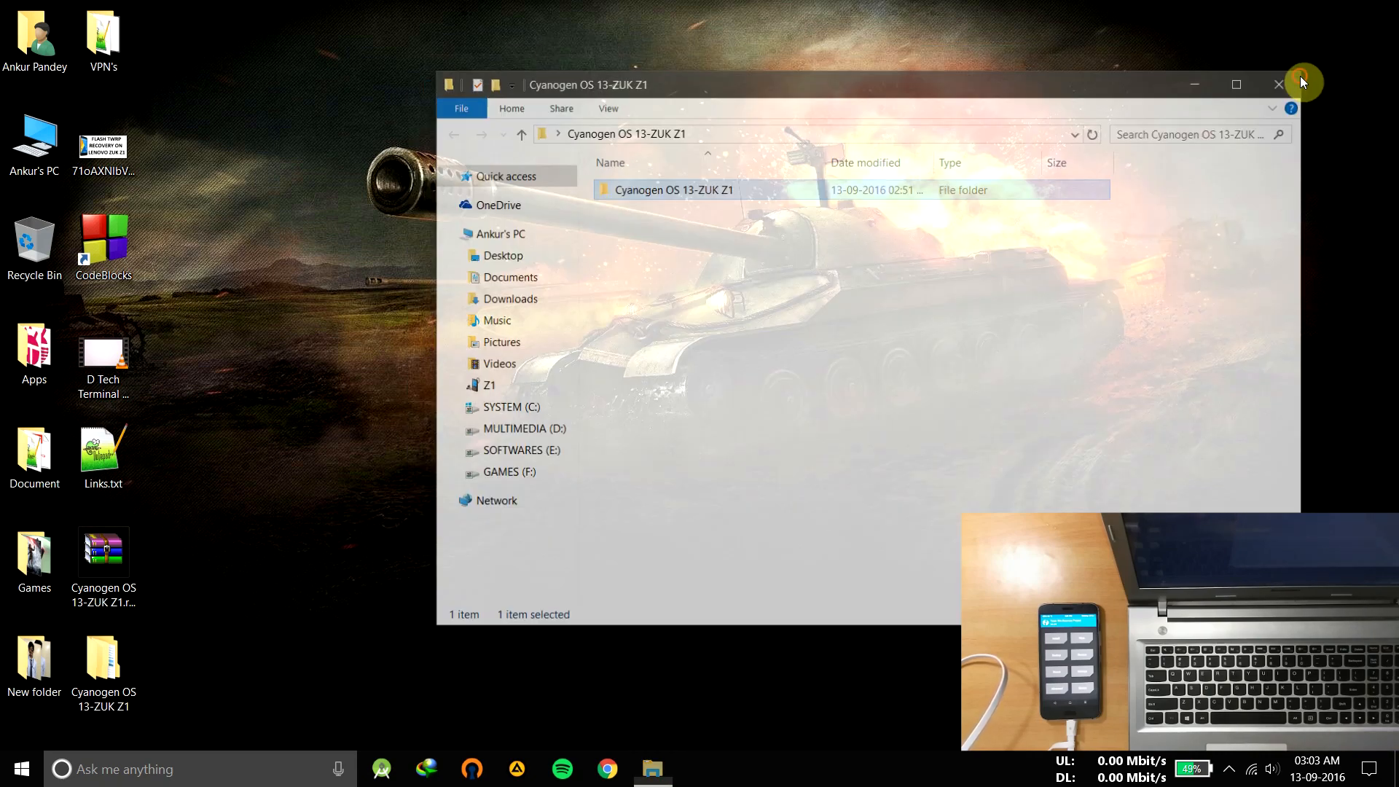
click(1278, 84)
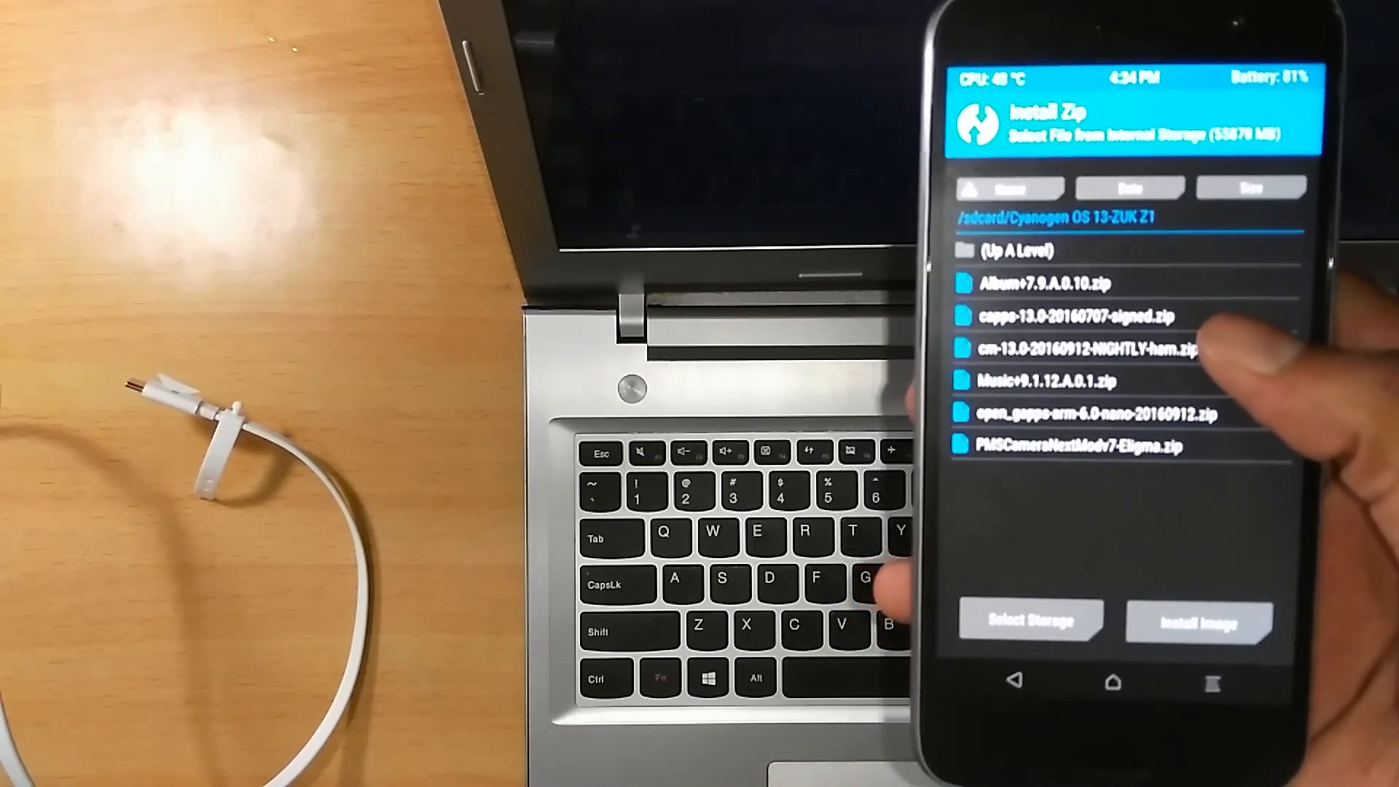
Queue the ROM, GApps, Music+9.1.12.A.0.1 and camera mod zips from /sdcard/Cyanogen OS 13-ZUK Z1.
click(1080, 349)
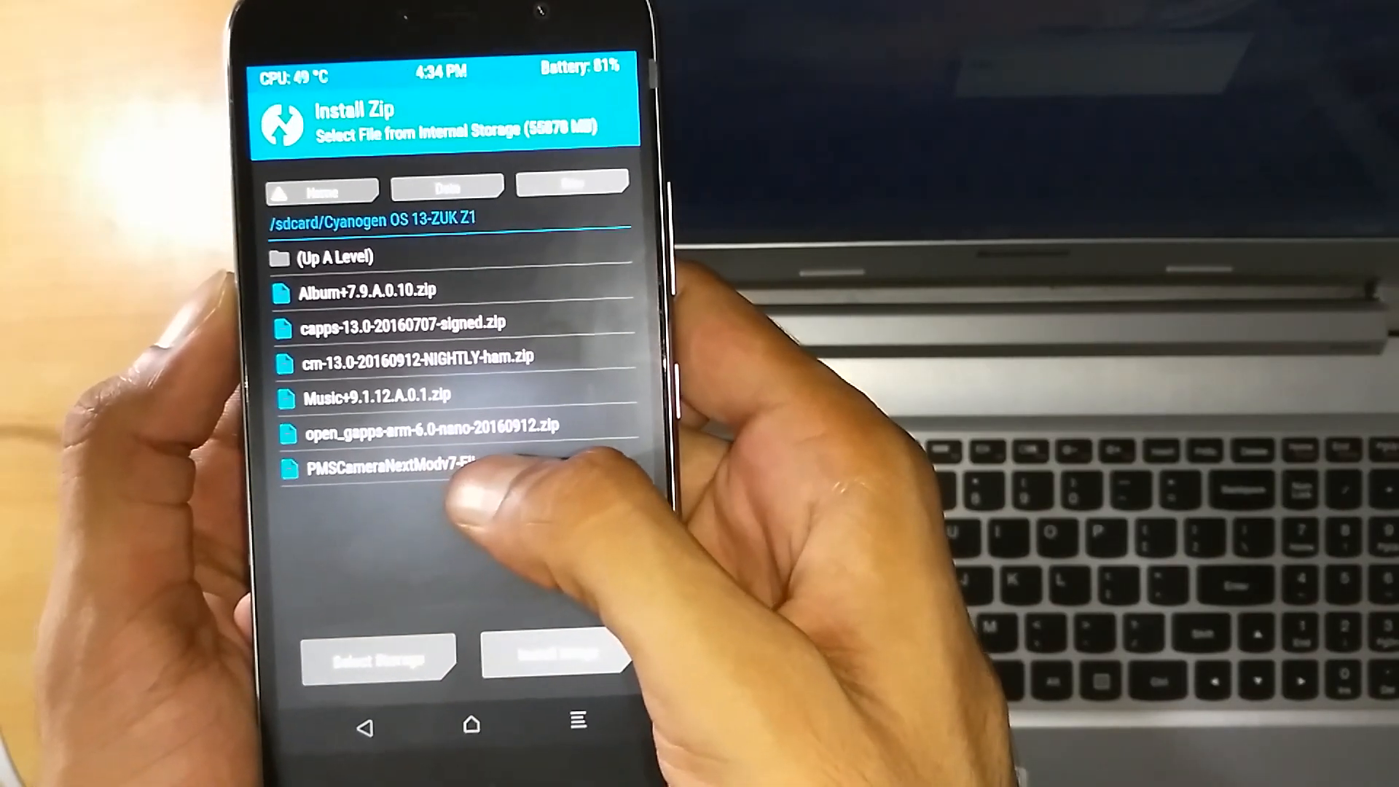
click(383, 292)
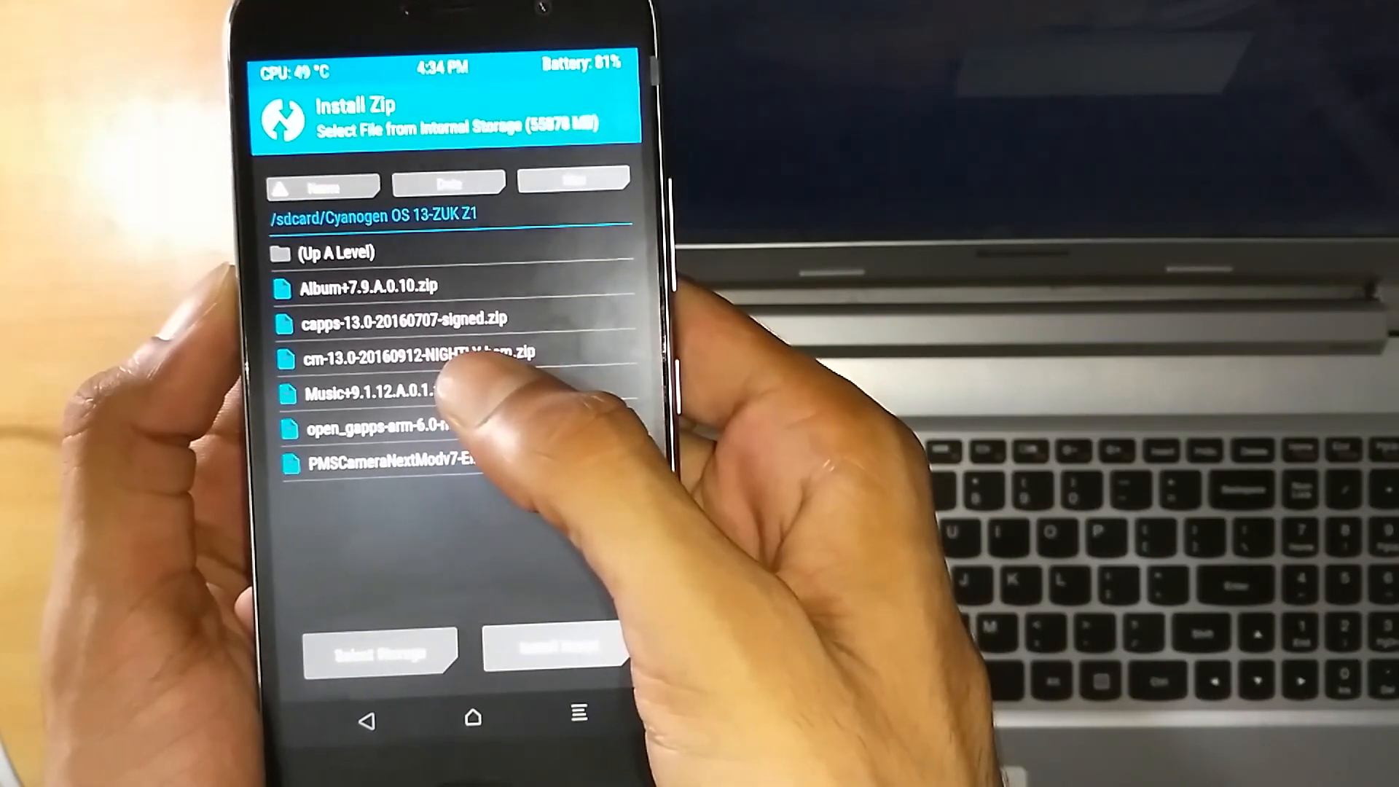
click(384, 394)
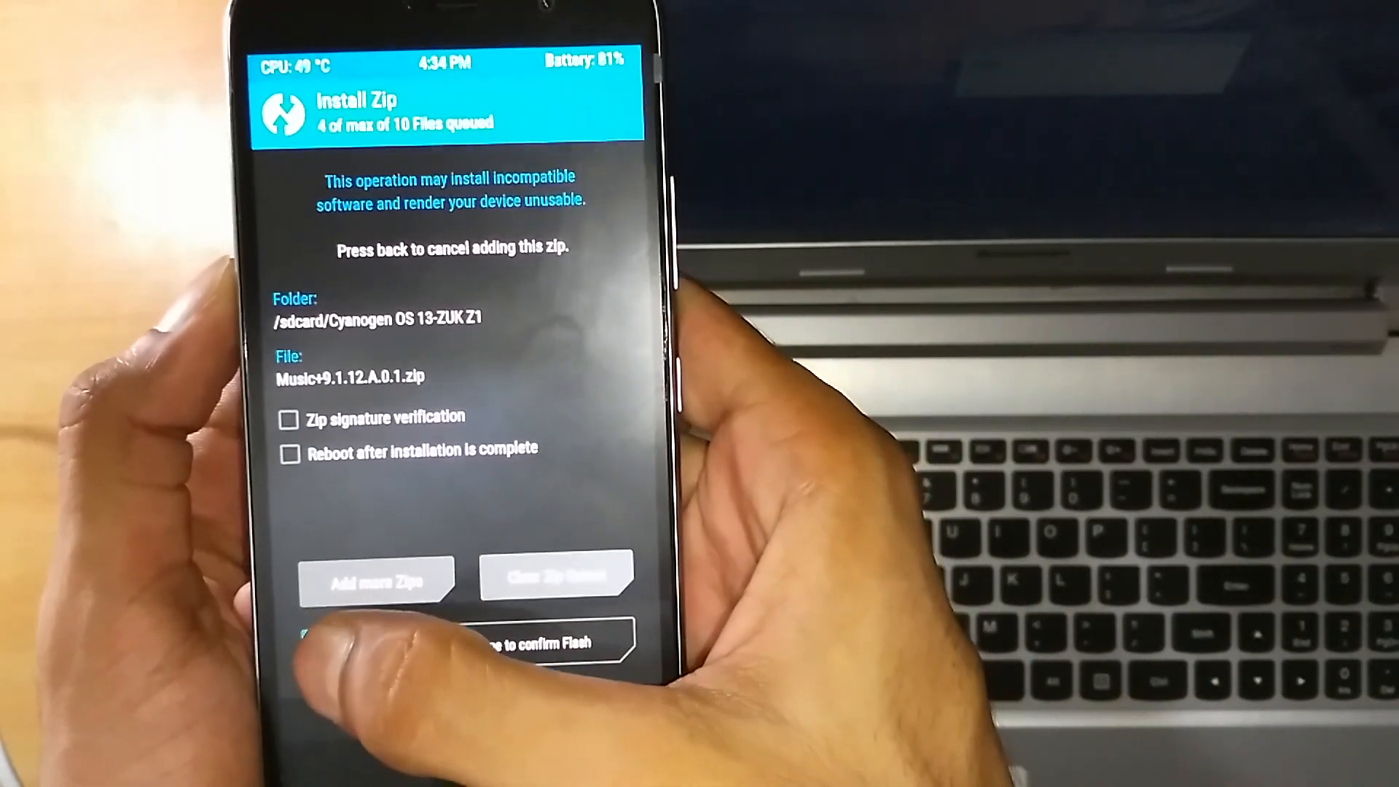
click(376, 579)
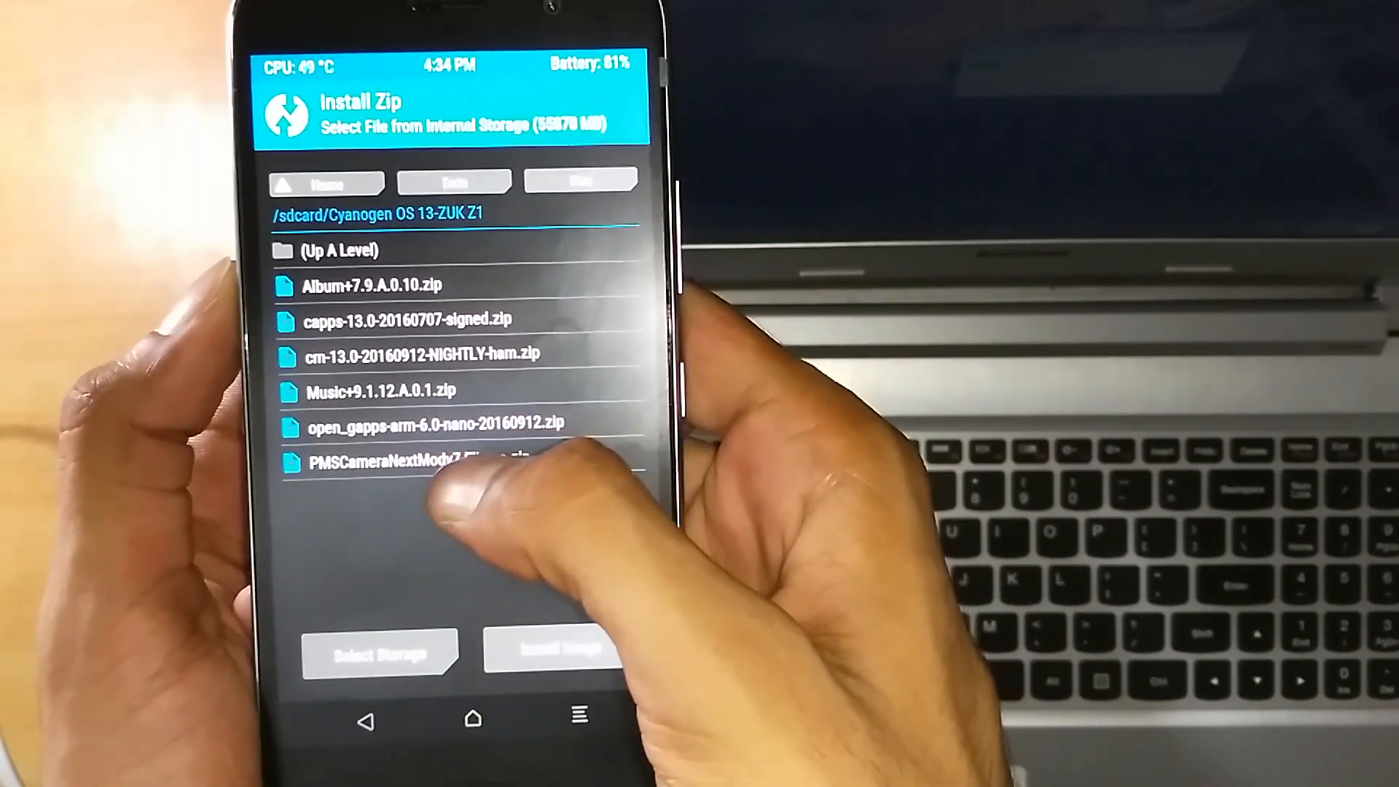
click(420, 462)
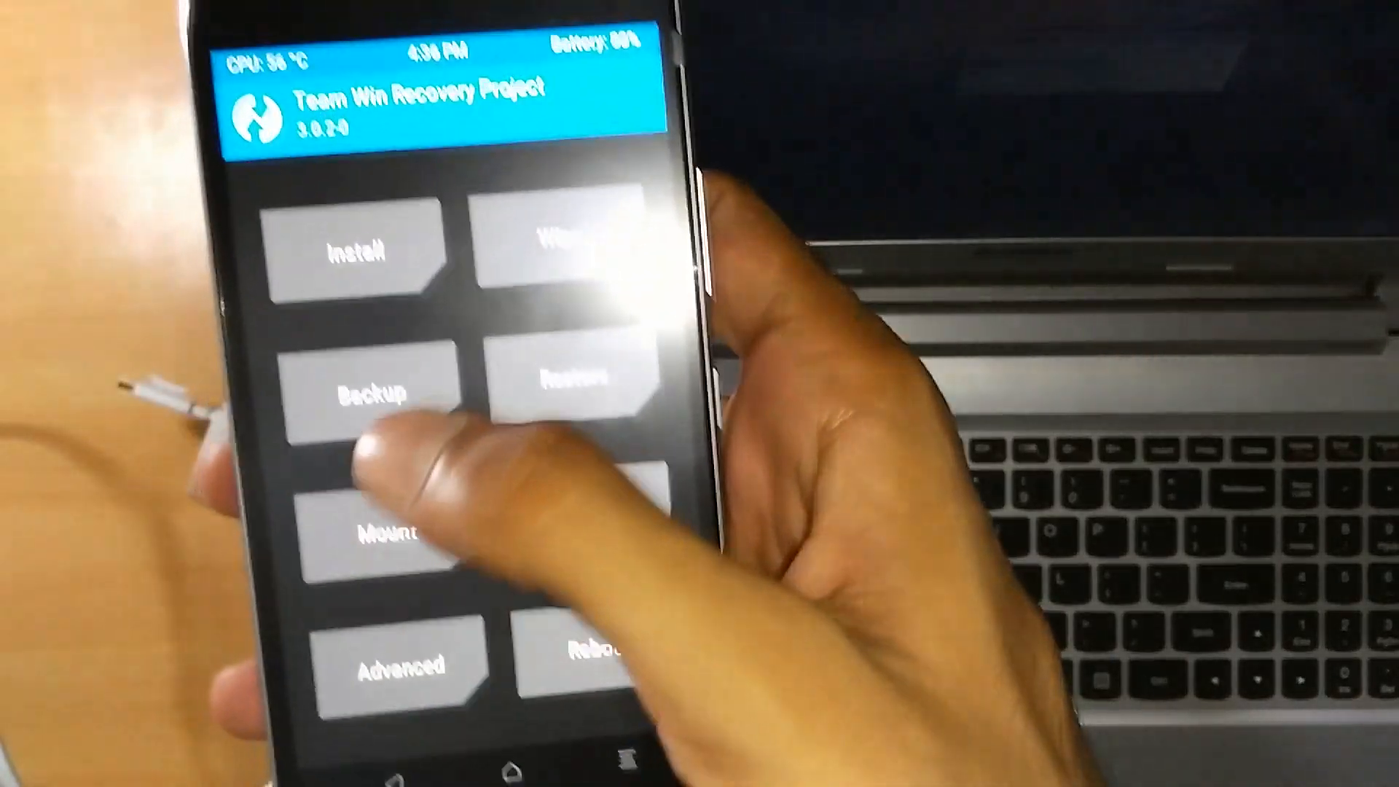
Add Album+7.9.A.0.10.zip from the Cyanogen OS 13-ZUK Z1 folder to the install queue.
click(374, 249)
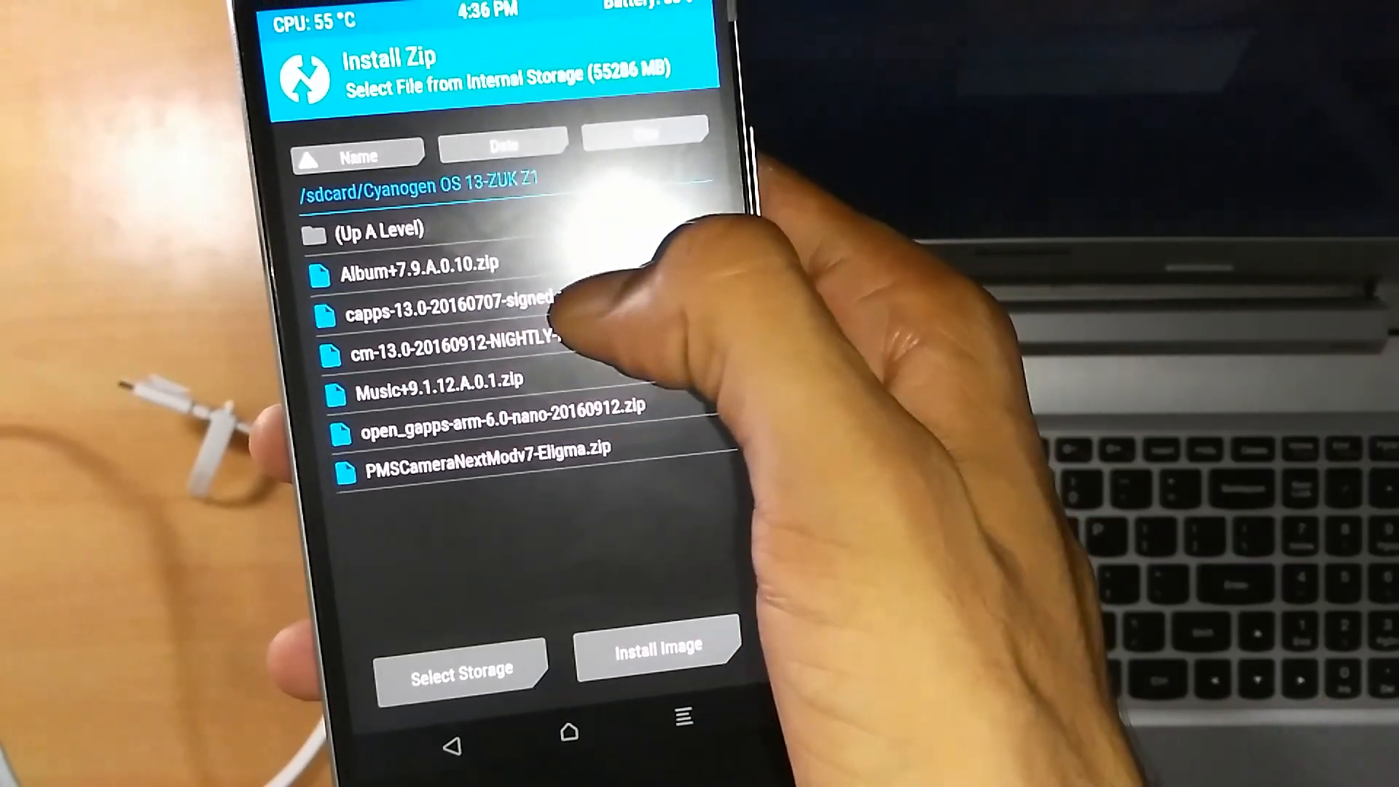
click(428, 265)
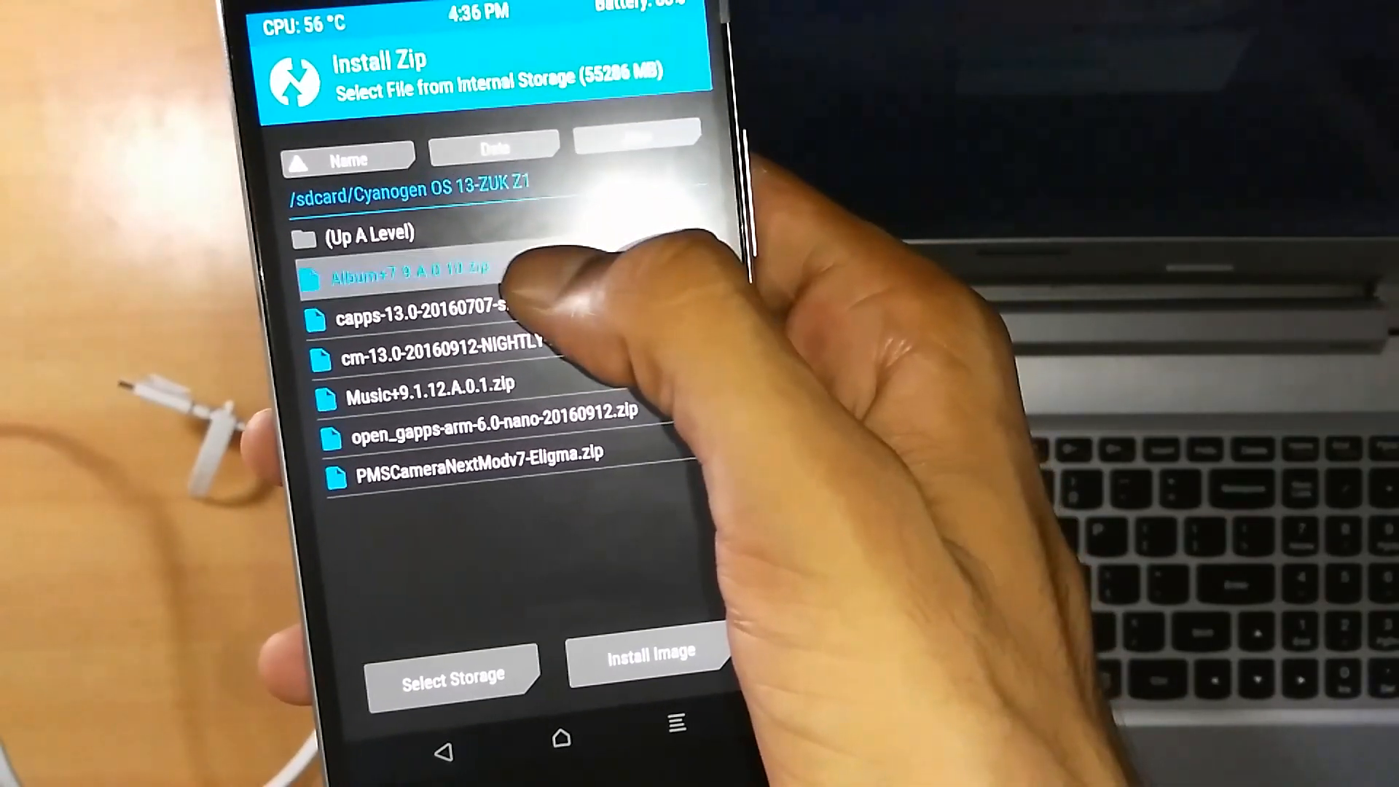
click(420, 319)
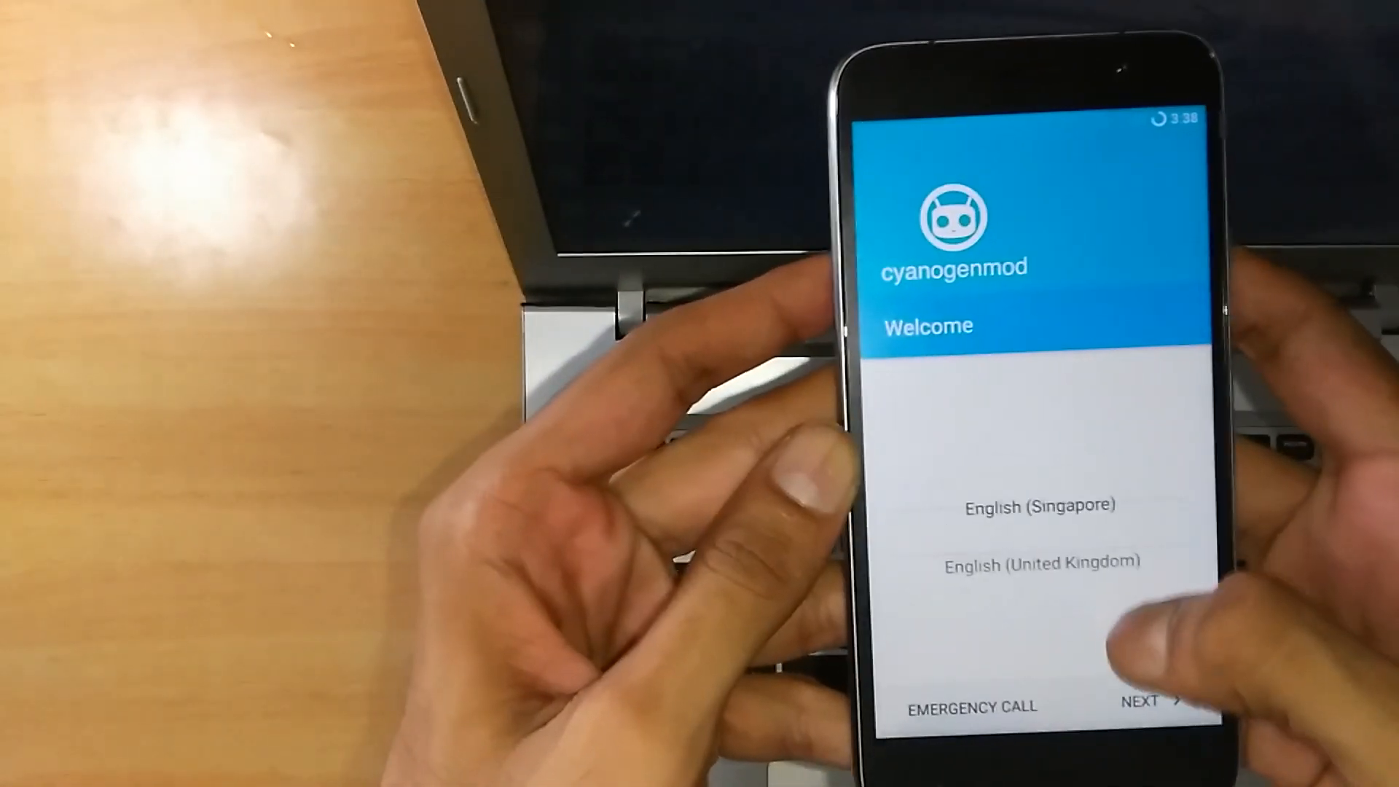
Pass the Welcome screen and join the D Tech Terminal Wi-Fi network.
click(1155, 702)
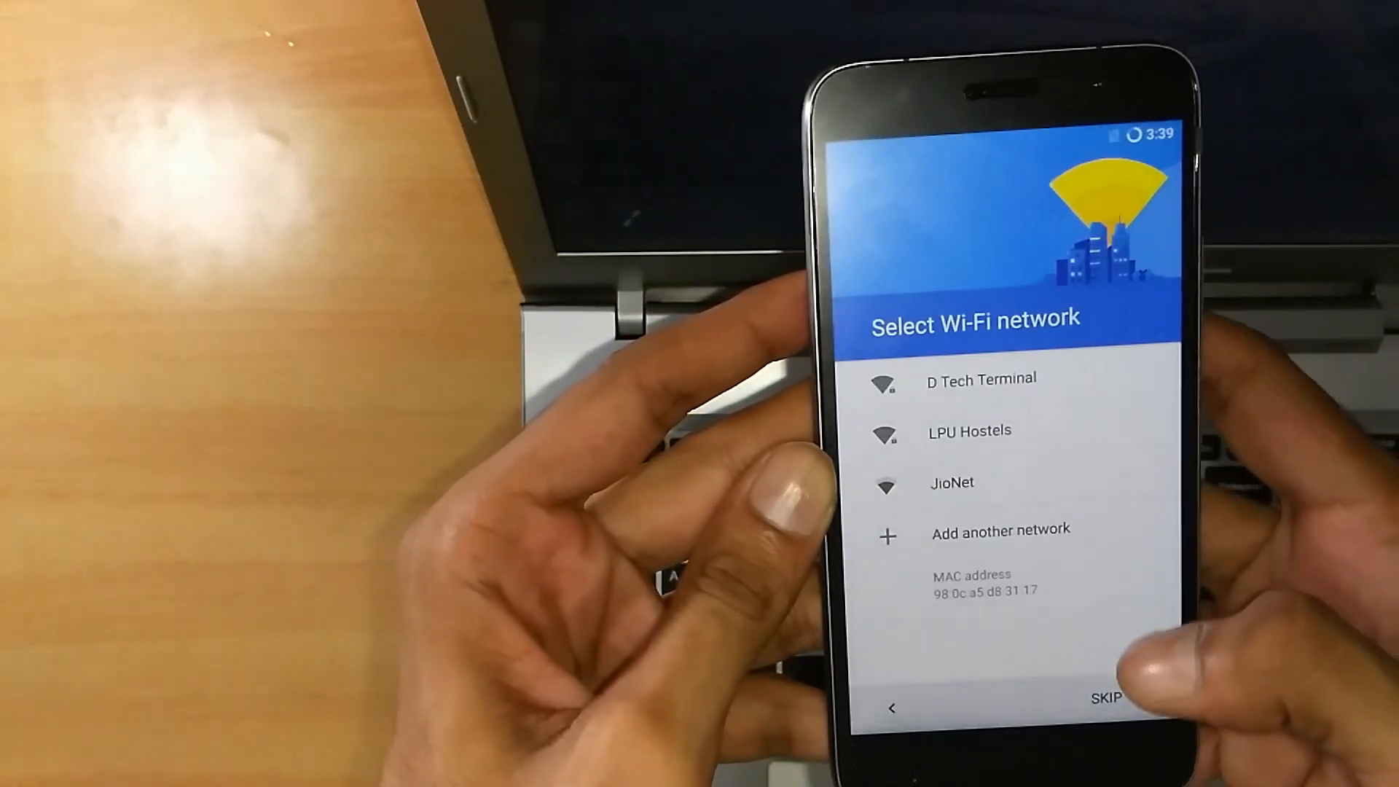
click(979, 379)
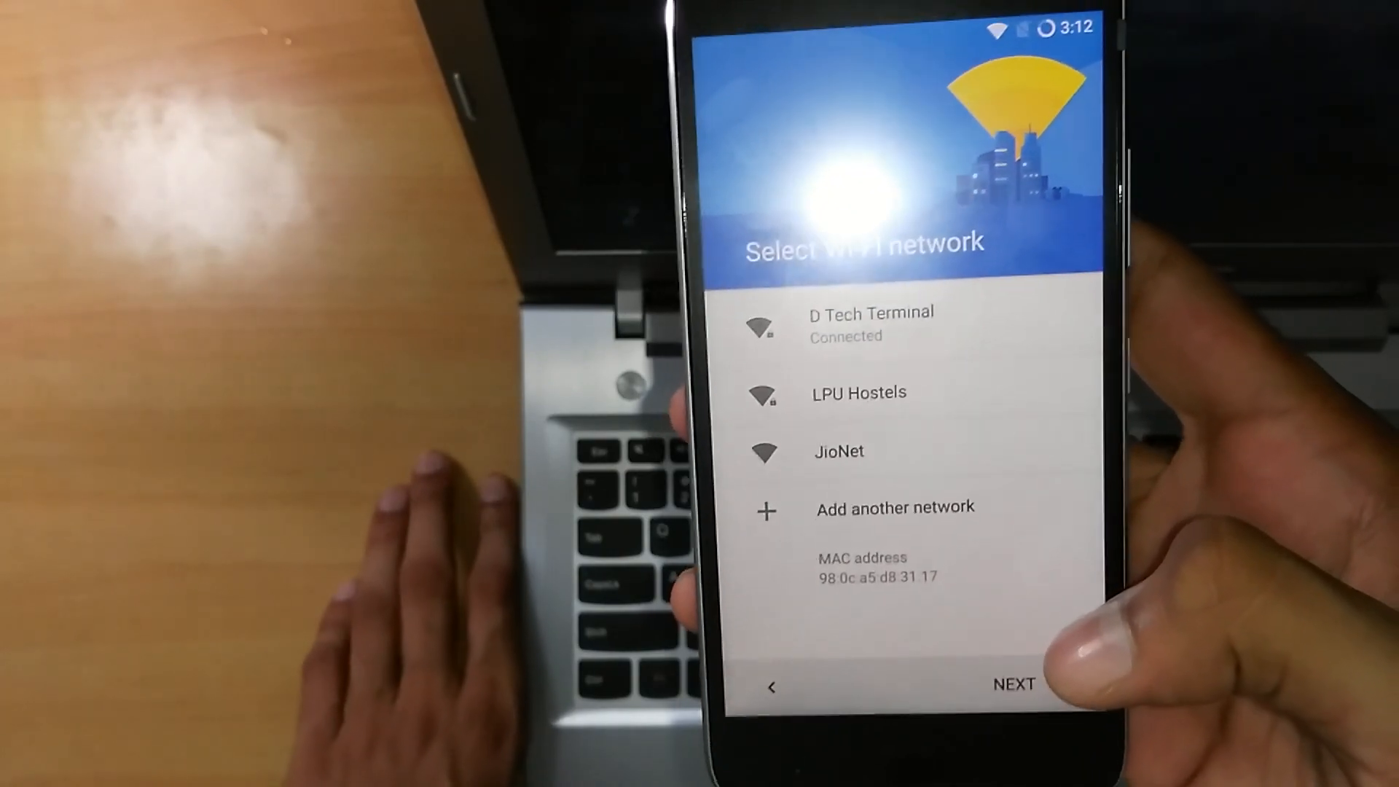
click(1013, 683)
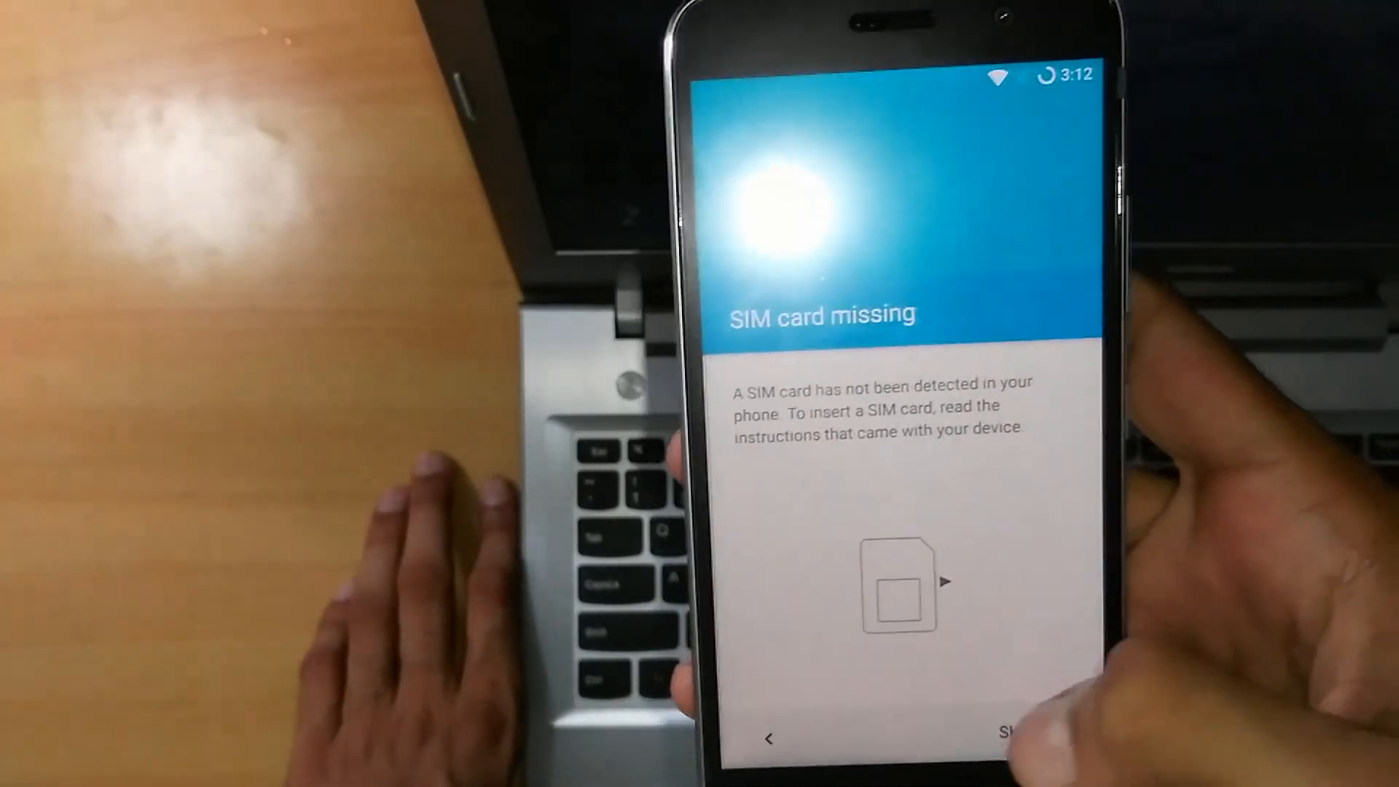
Skip the missing SIM and Google account steps and accept the Cyanogen features defaults.
click(1008, 733)
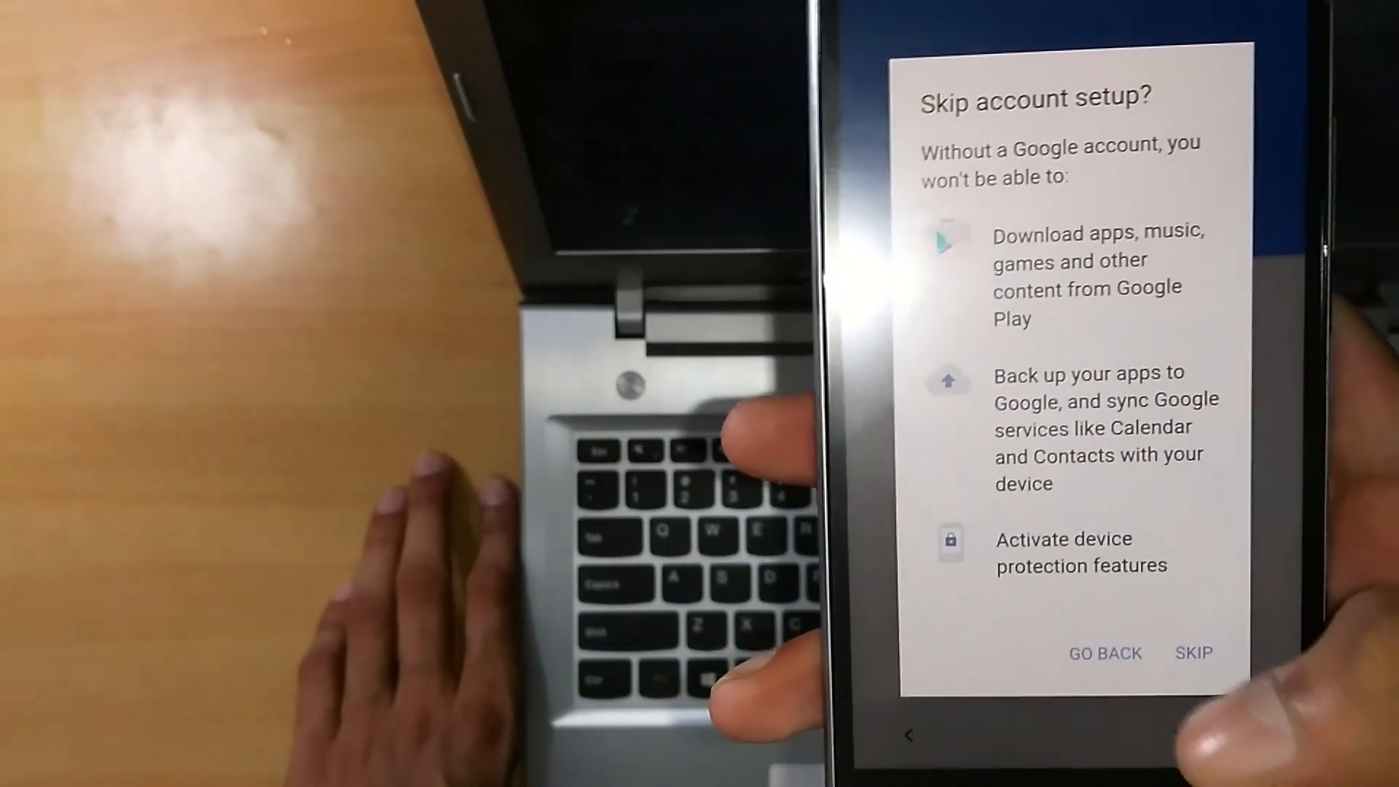
click(1194, 653)
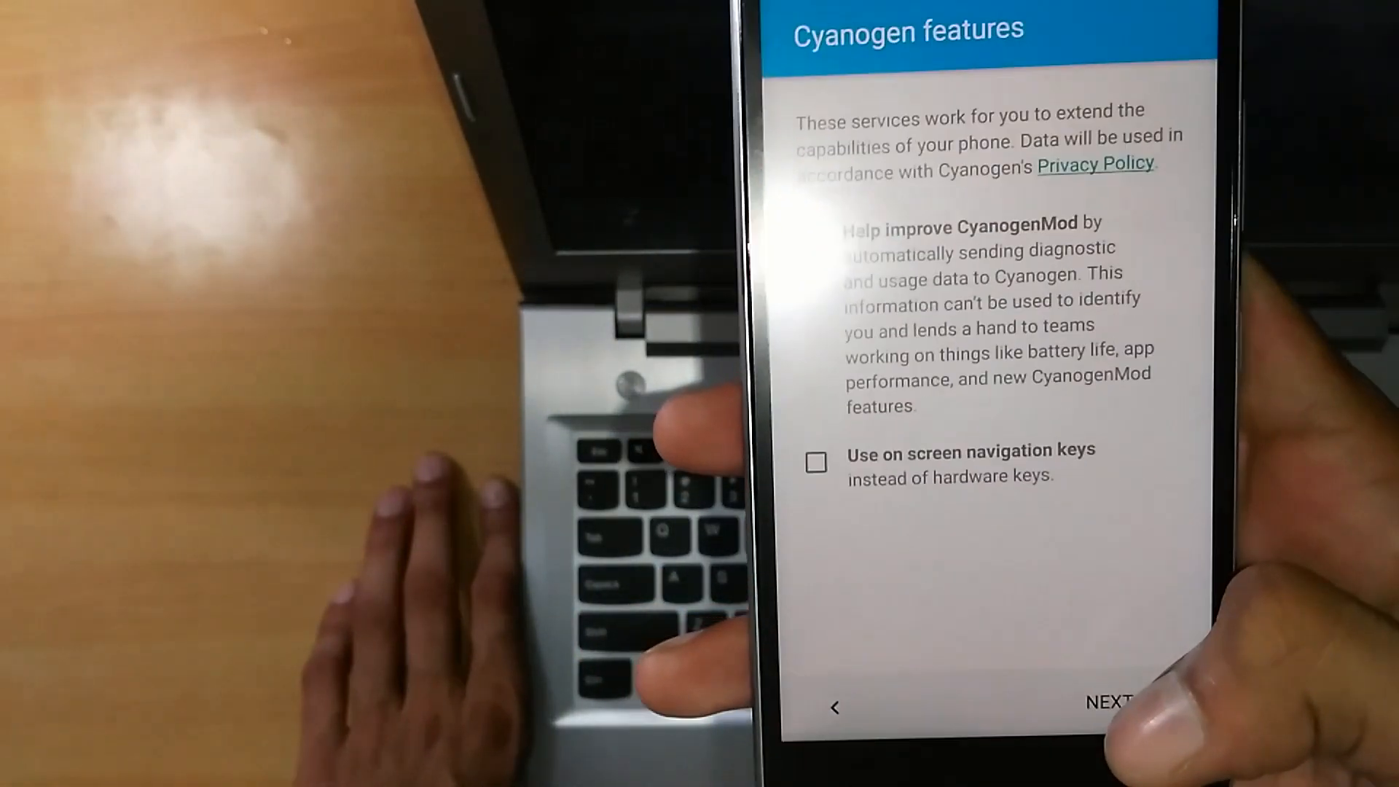
click(1106, 701)
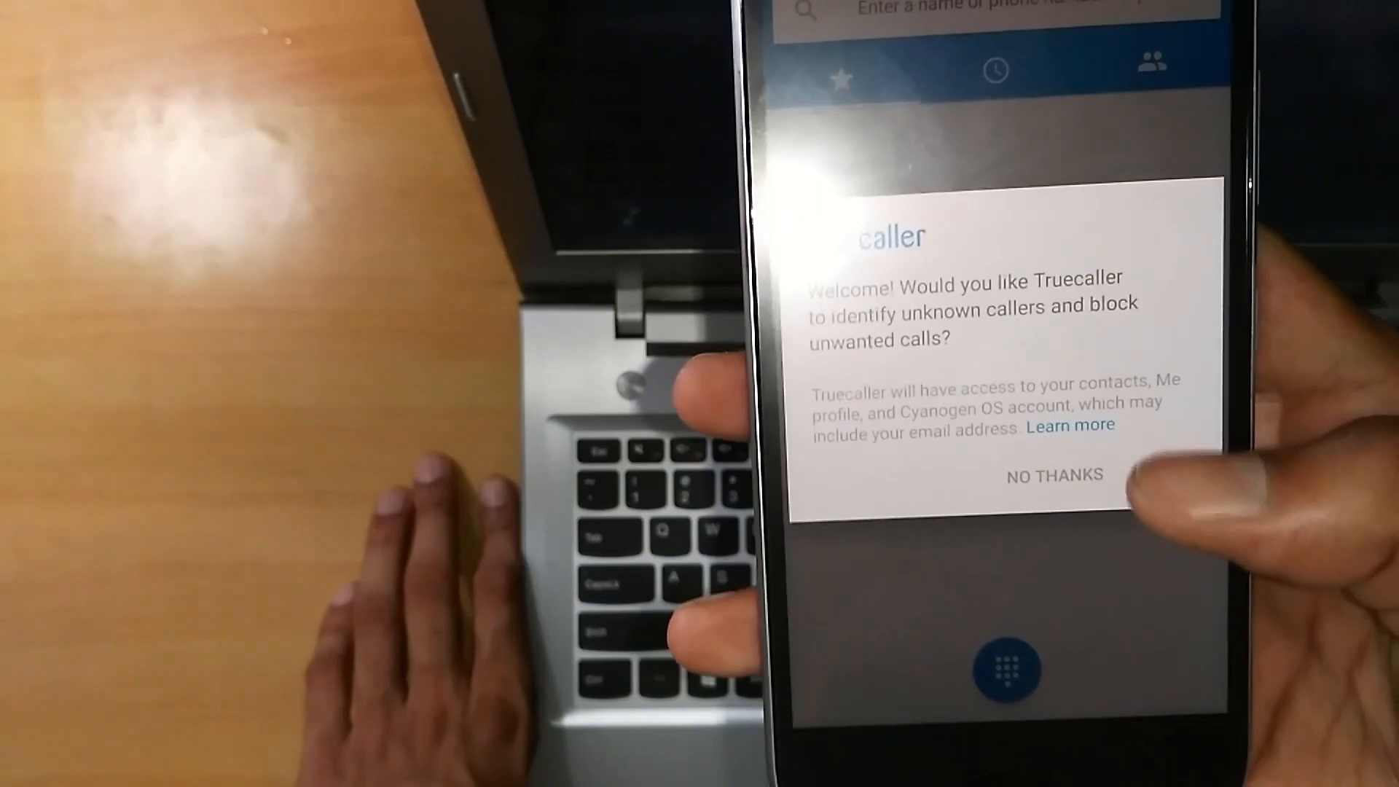
Decline the Truecaller offer and bring up the app drawer.
click(1054, 475)
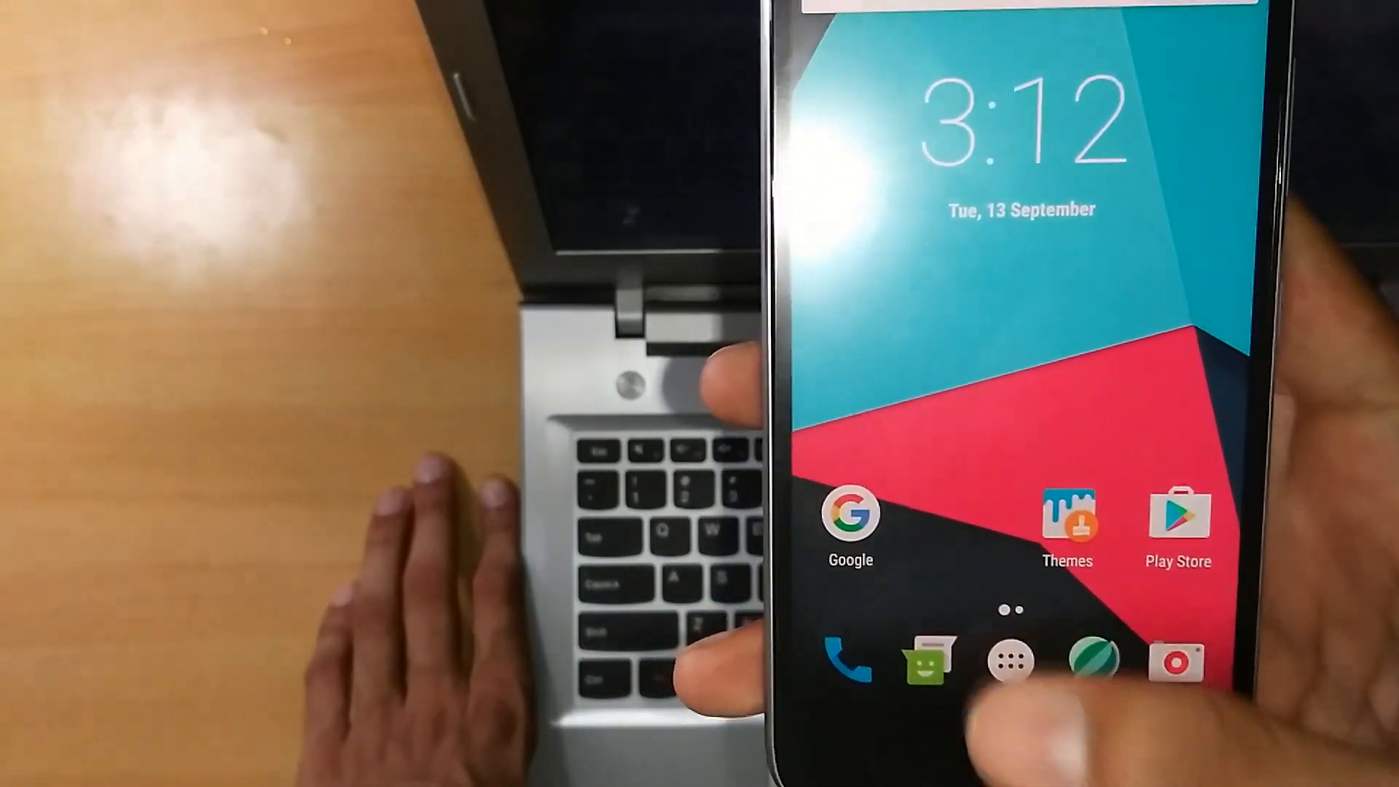
click(1012, 657)
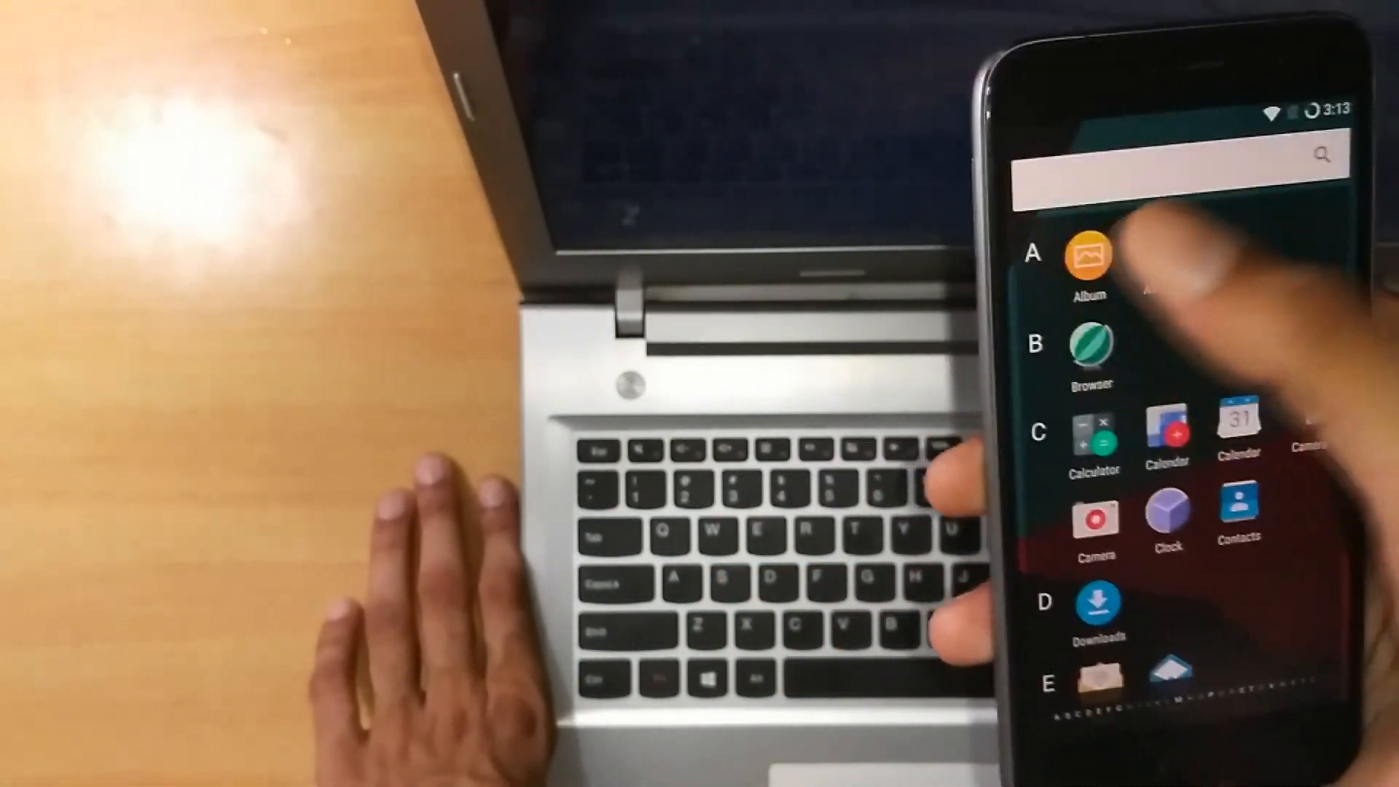
Launch Album and Music granting their storage and playback permissions, then launch AudioFX.
click(1087, 256)
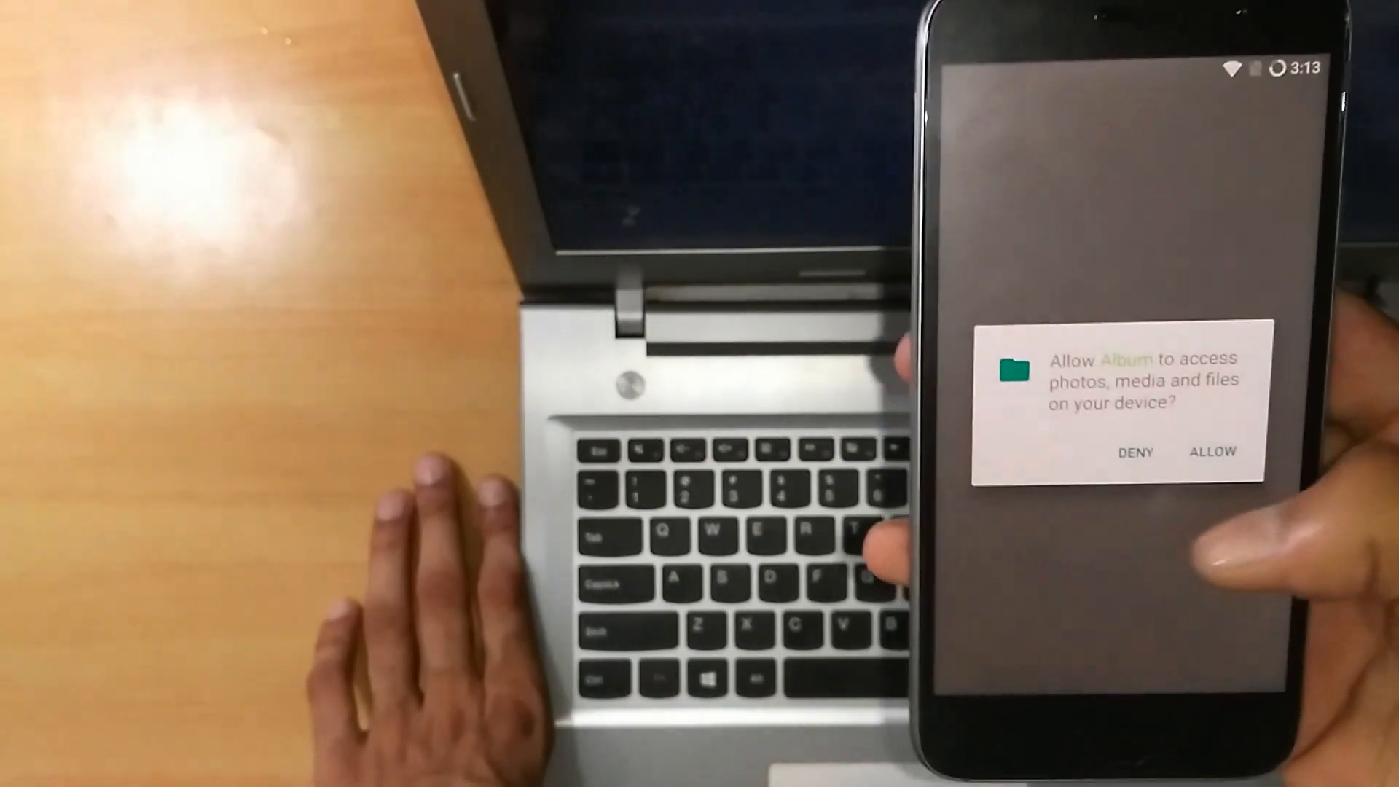
click(1212, 452)
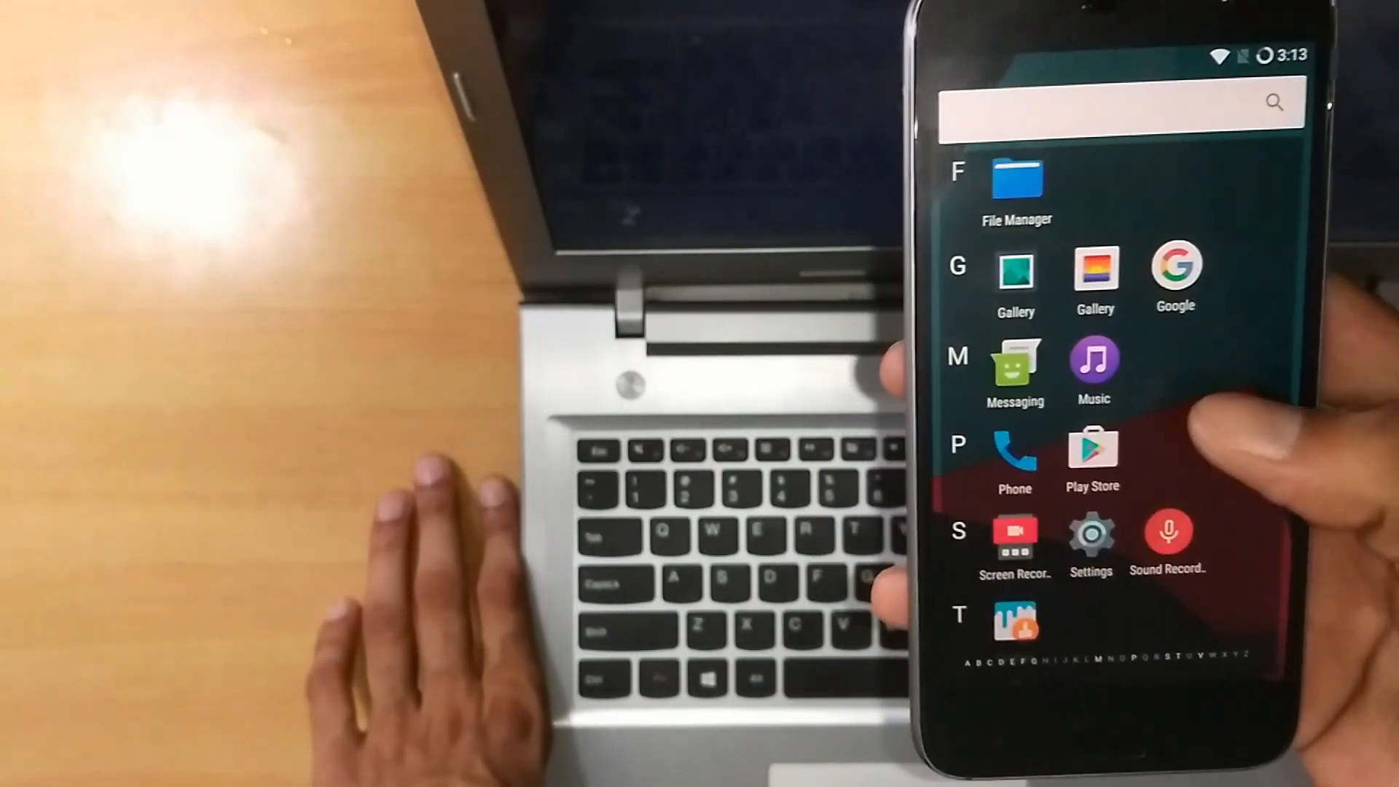
click(1093, 365)
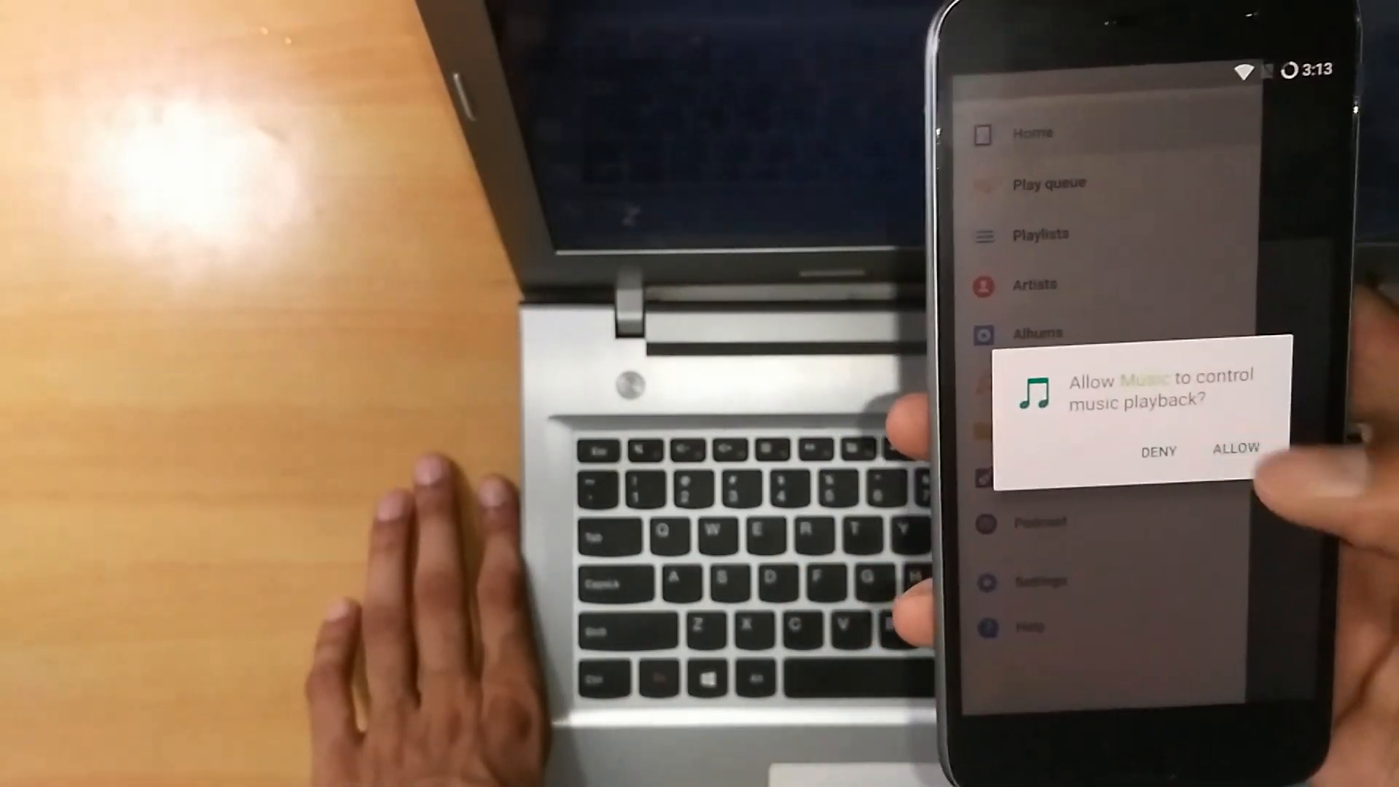
click(1235, 448)
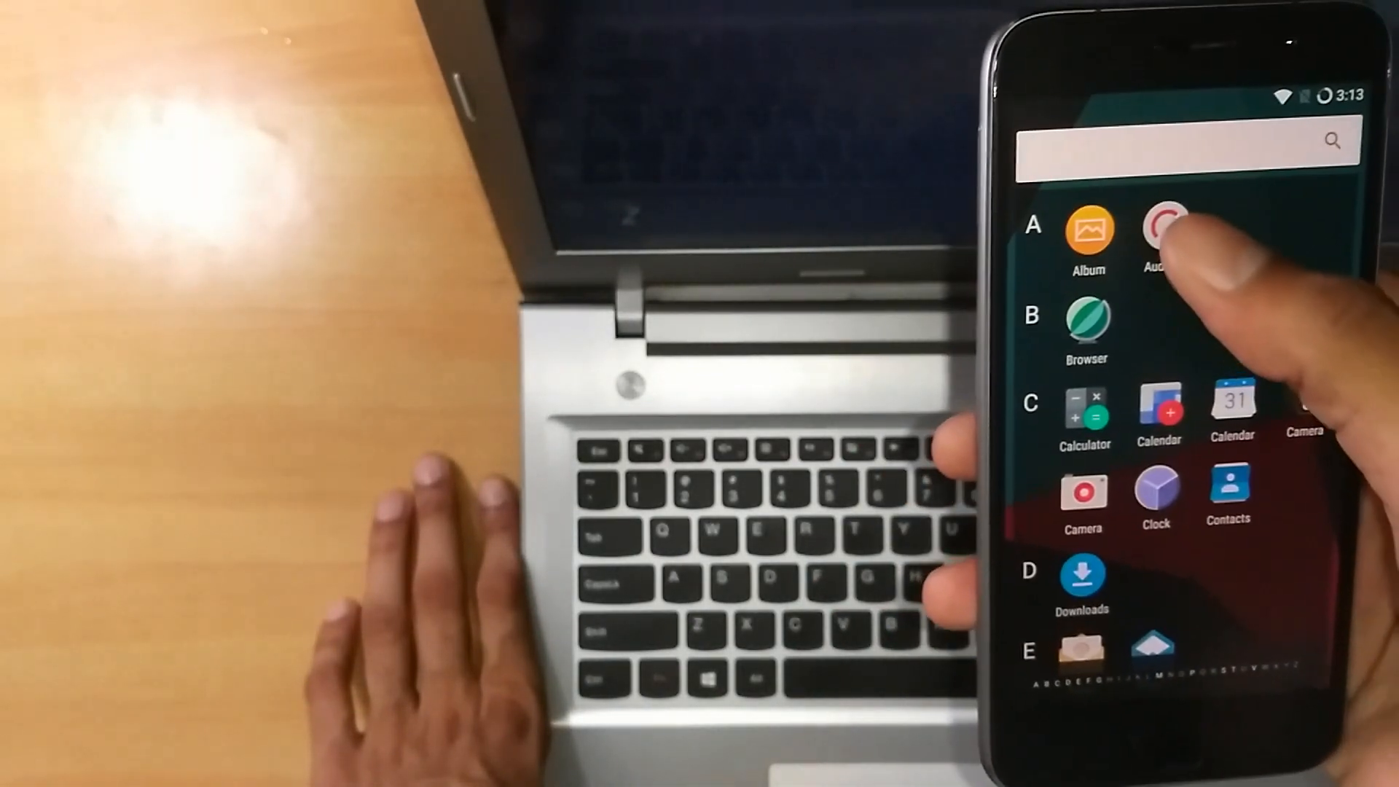
click(1160, 231)
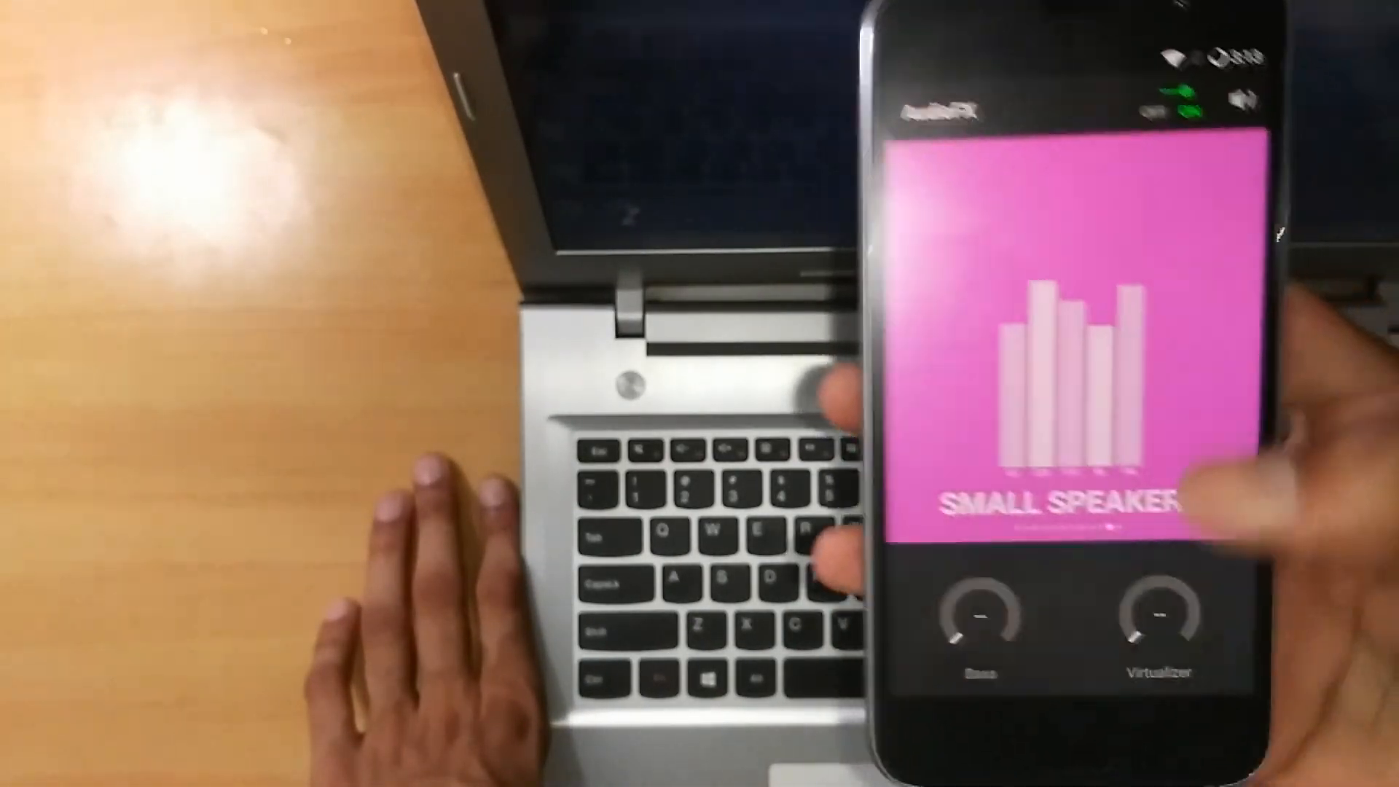